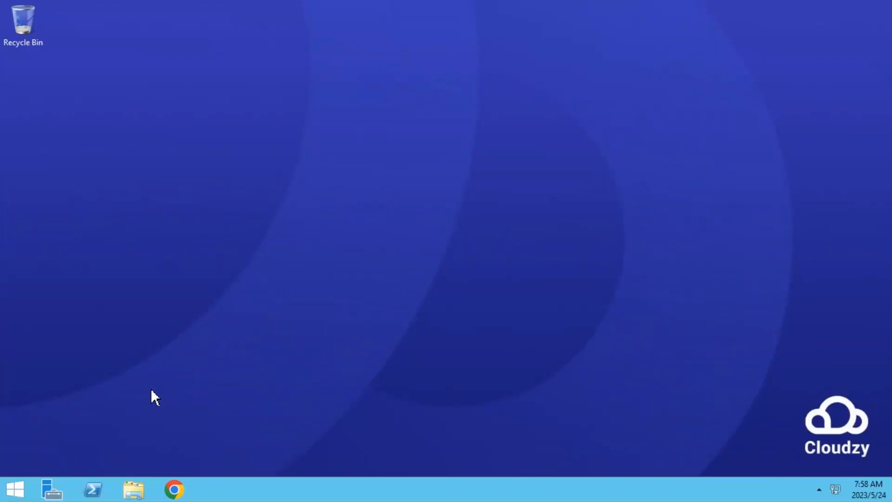
Open Server Manager from the taskbar to show its dashboard
click(53, 489)
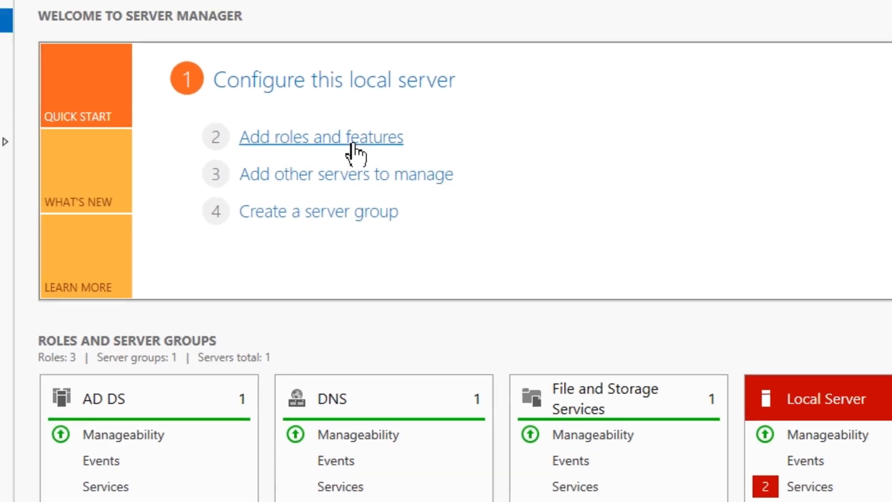
Install the Group Policy Management feature through the Add Roles and Features wizard
click(321, 137)
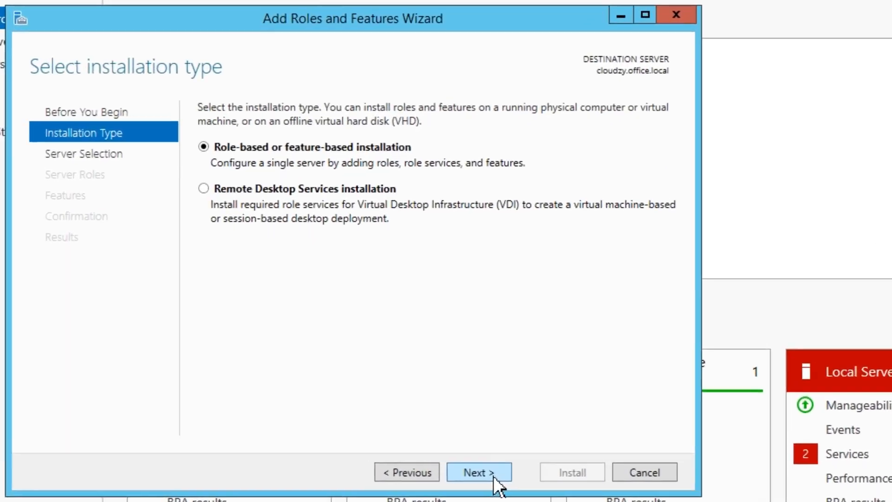
click(479, 472)
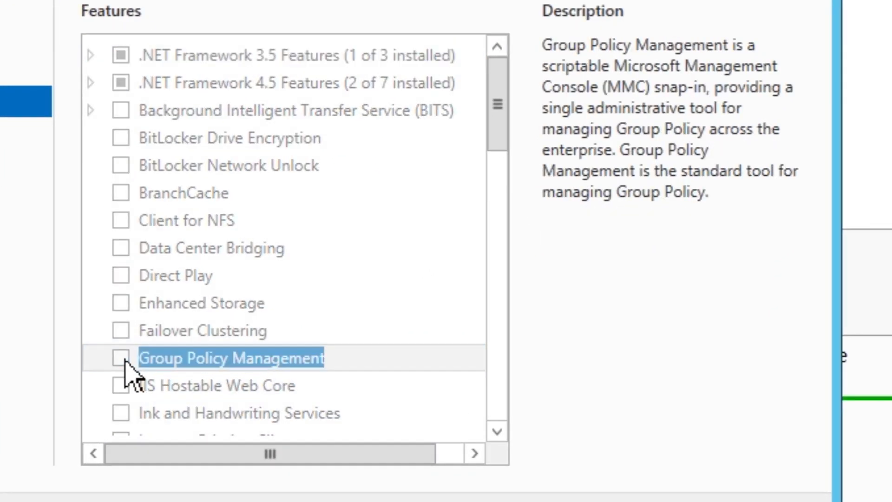
click(120, 358)
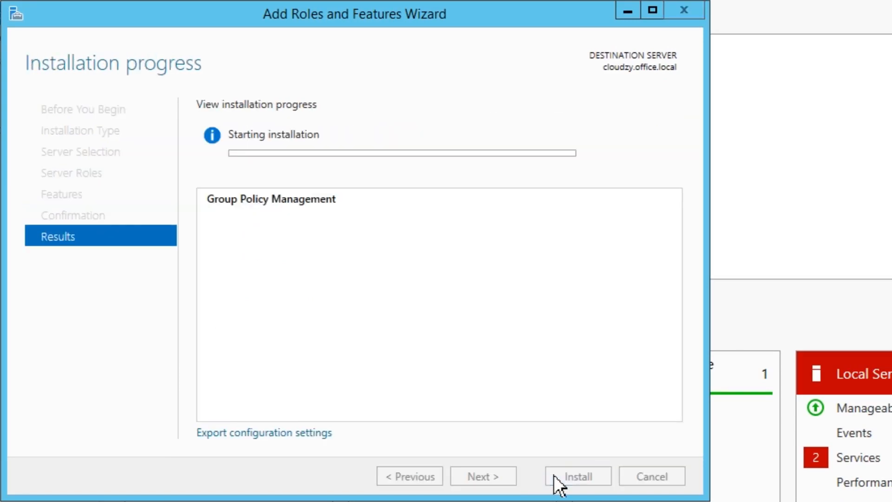
click(576, 476)
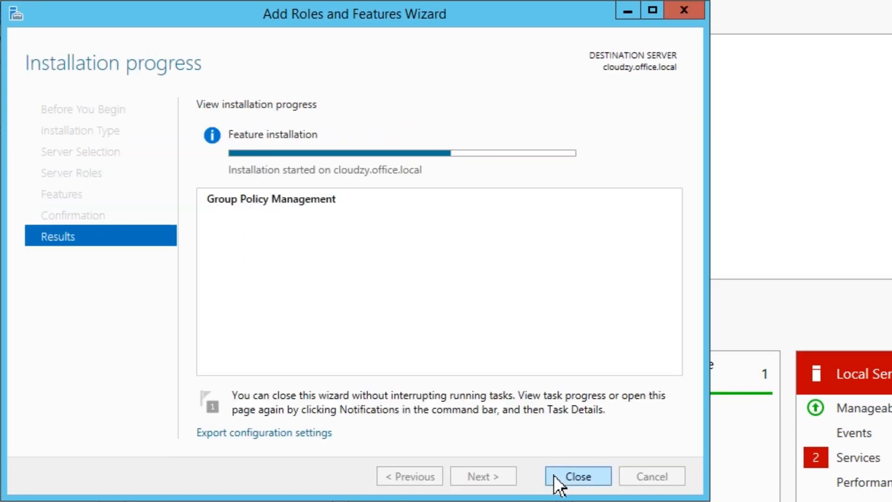
click(576, 476)
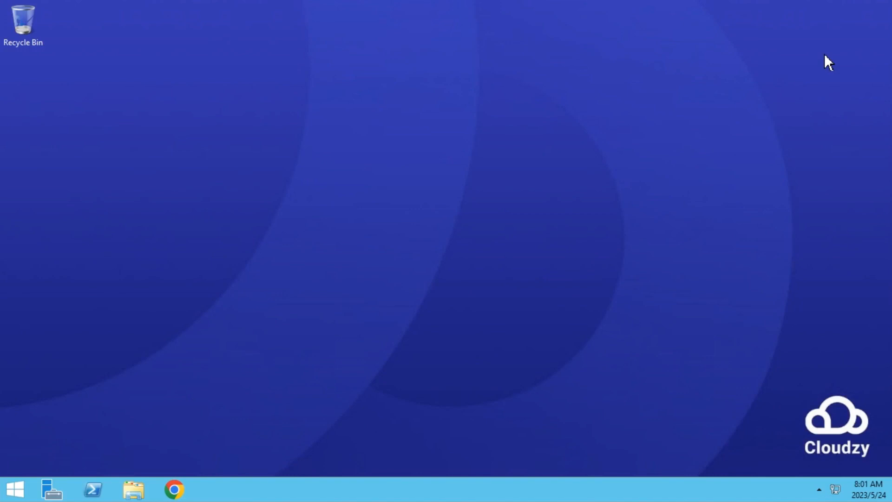
Launch gpmc.msc from the Run dialog
key(win+r)
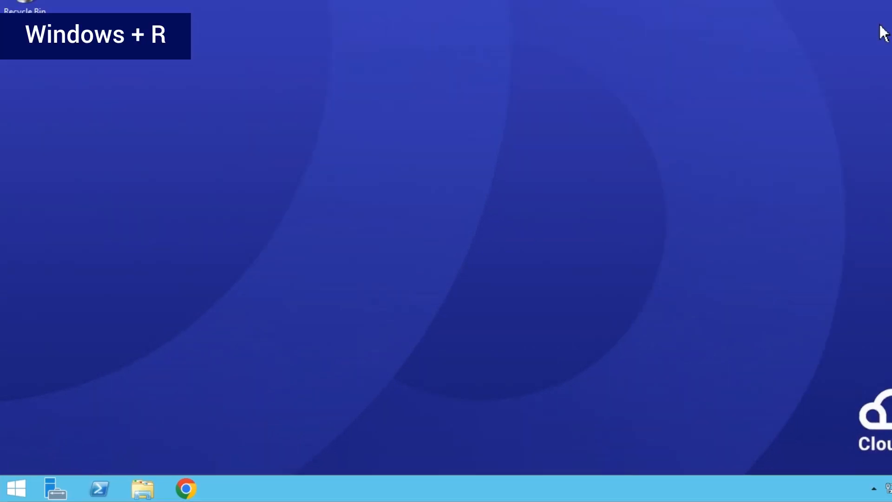
text(gpmc.msc)
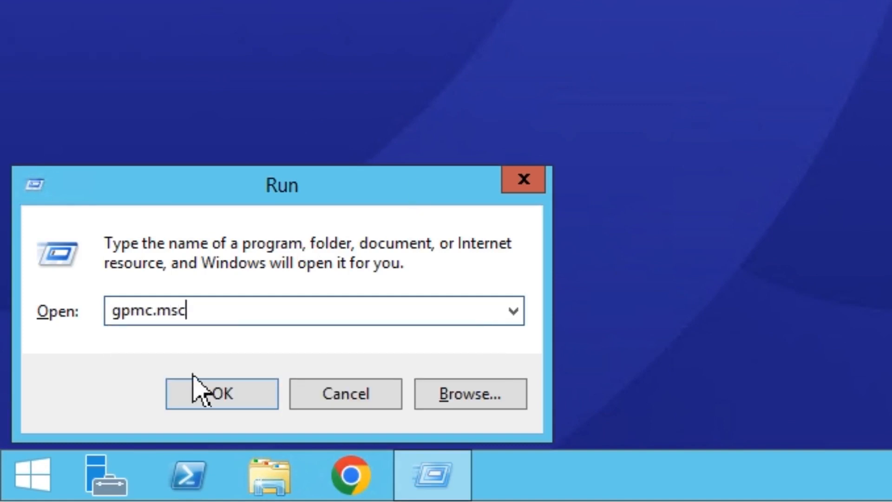
click(221, 393)
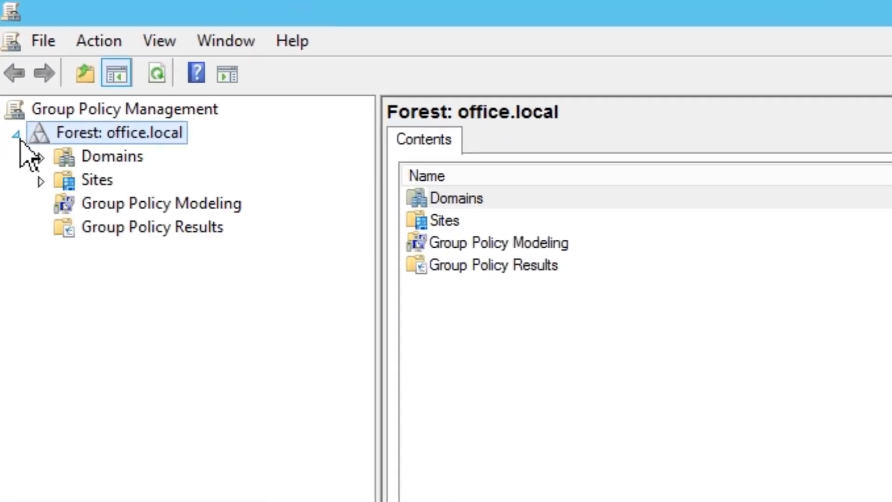
Create the GPO 'Disable Windows Firewall' linked to office.local and acknowledge the link notice
right_click(145, 180)
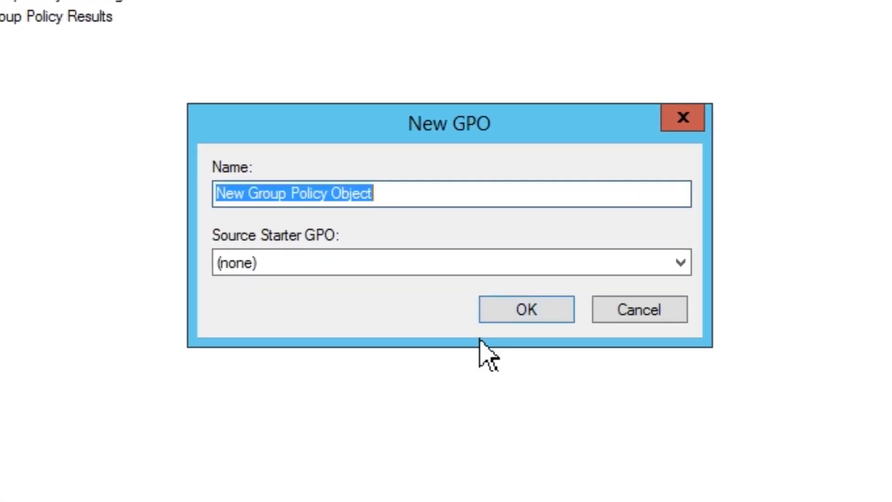
text(Disable Windows Firewall)
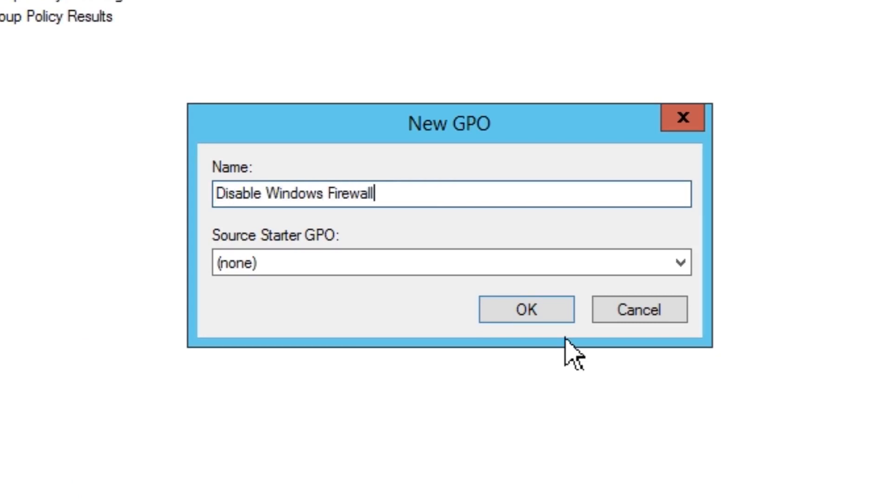
click(525, 309)
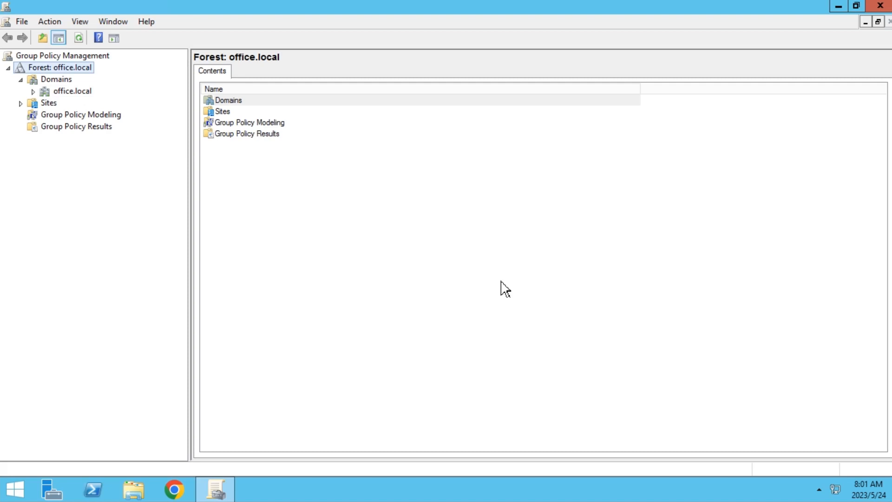
click(33, 91)
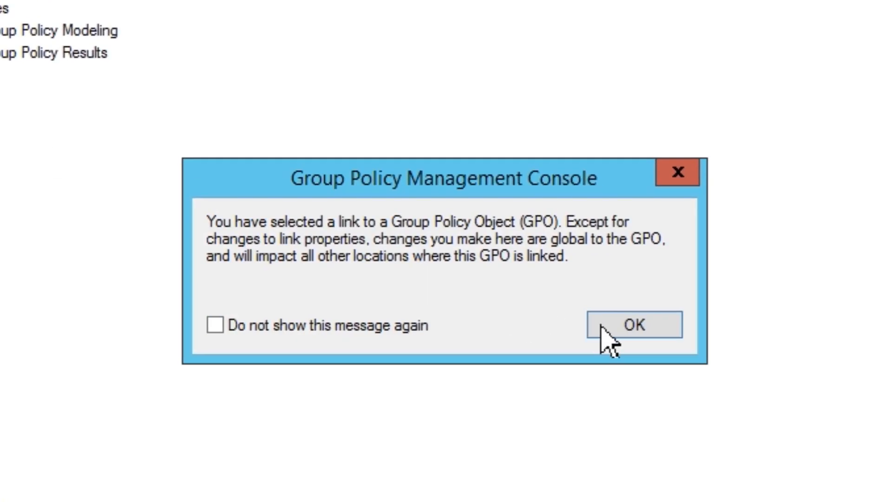
click(633, 324)
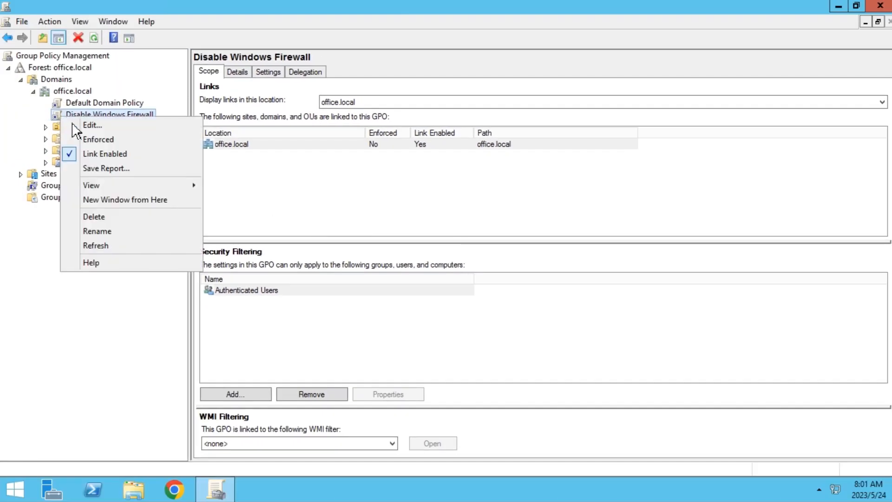
Edit the Disable Windows Firewall GPO and expand Policies and Administrative Templates
click(92, 125)
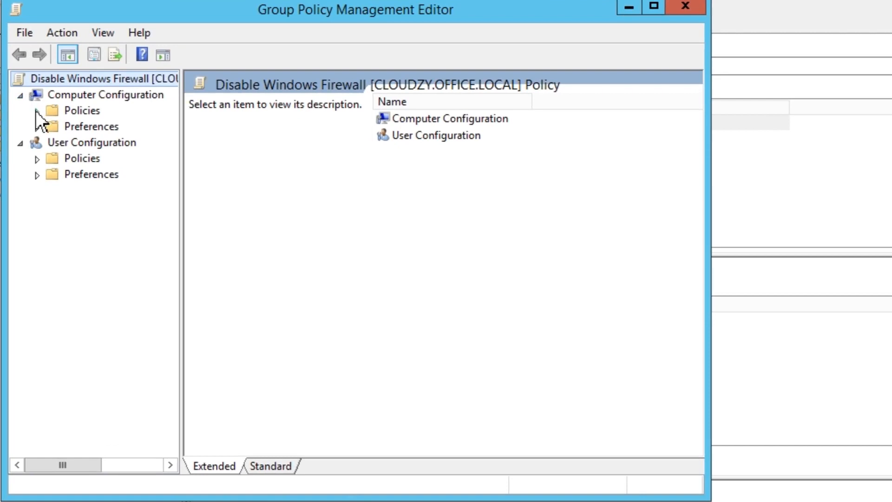
click(36, 110)
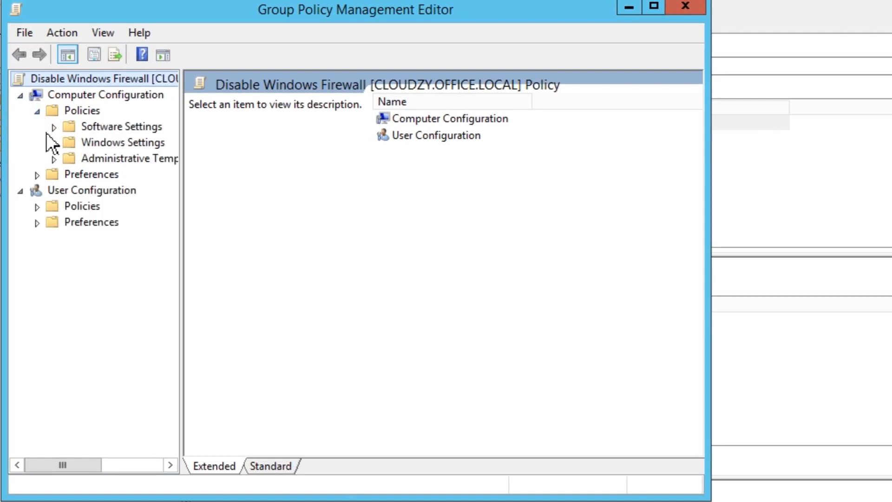
click(53, 158)
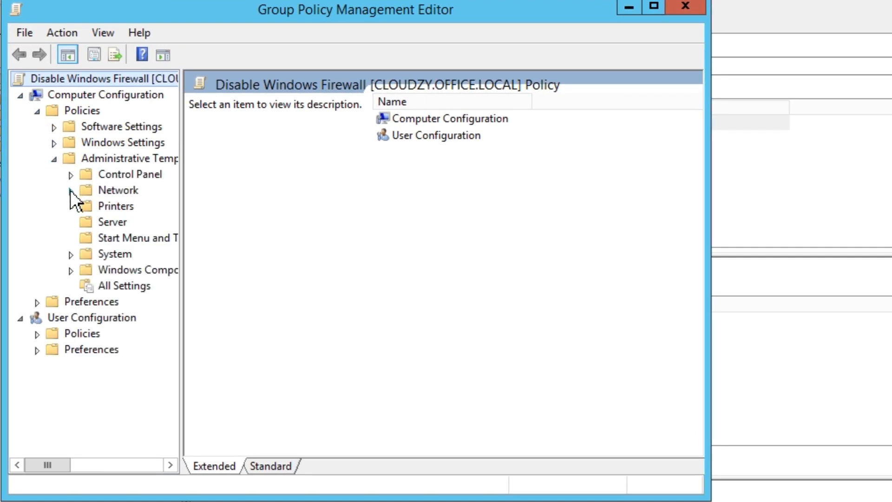
Navigate Network > Network Connections > Windows Firewall to the Domain Profile settings
click(70, 190)
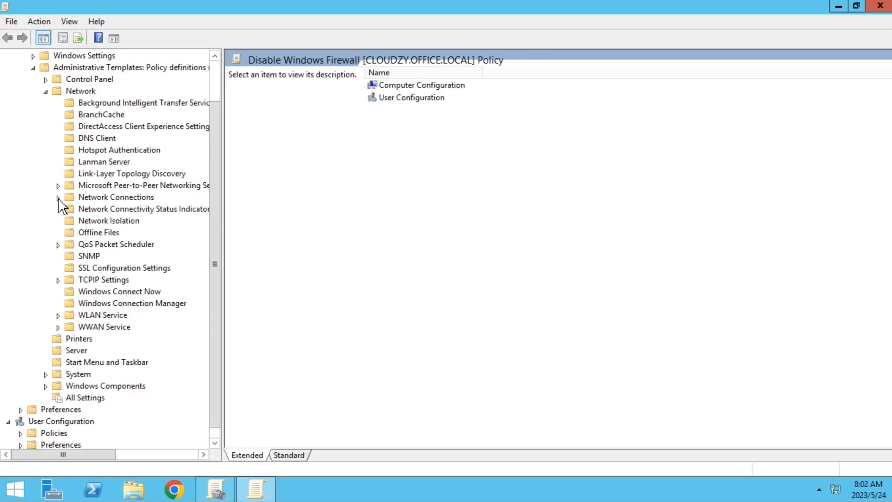
click(57, 197)
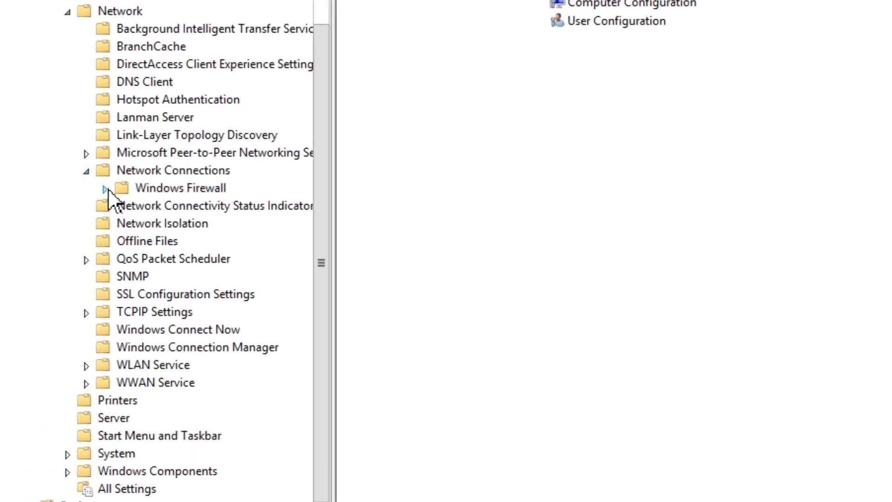
click(104, 187)
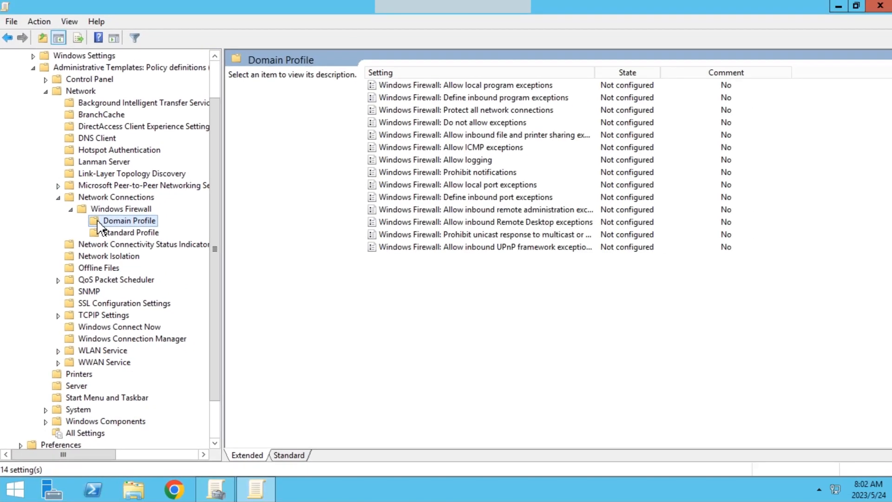
click(466, 110)
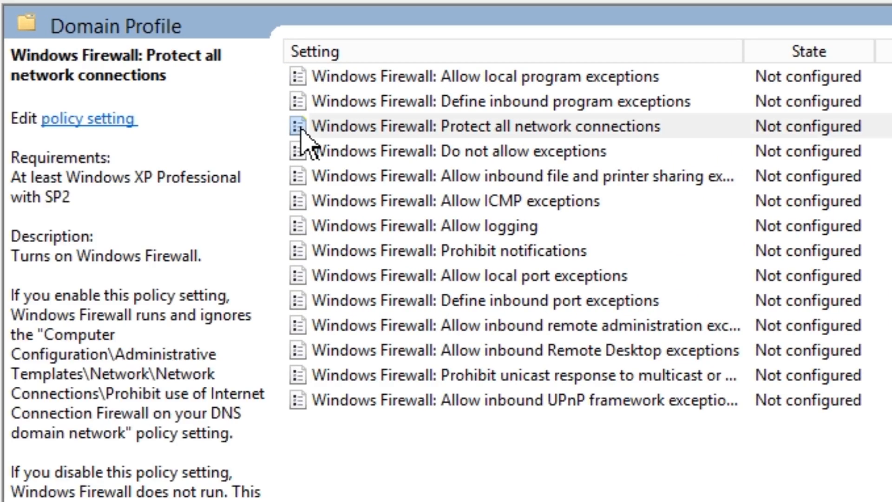
Set Domain Profile 'Protect all network connections' to Disabled
click(484, 126)
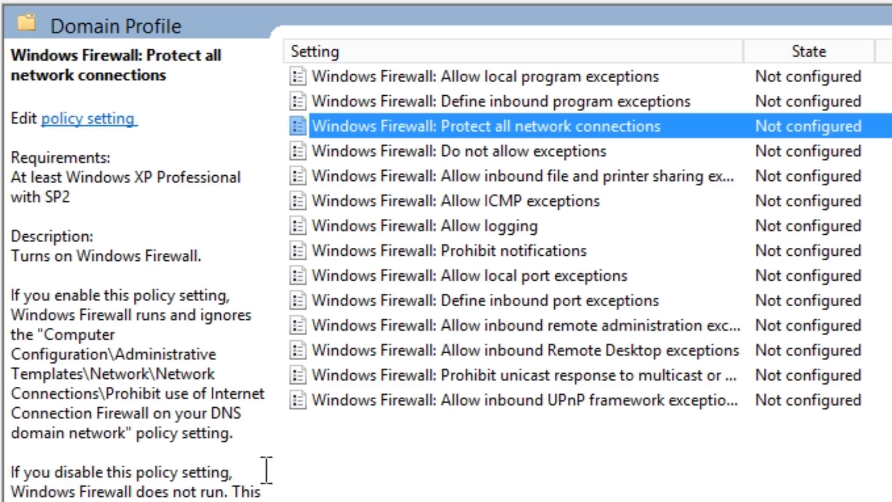
mouse_move(388, 137)
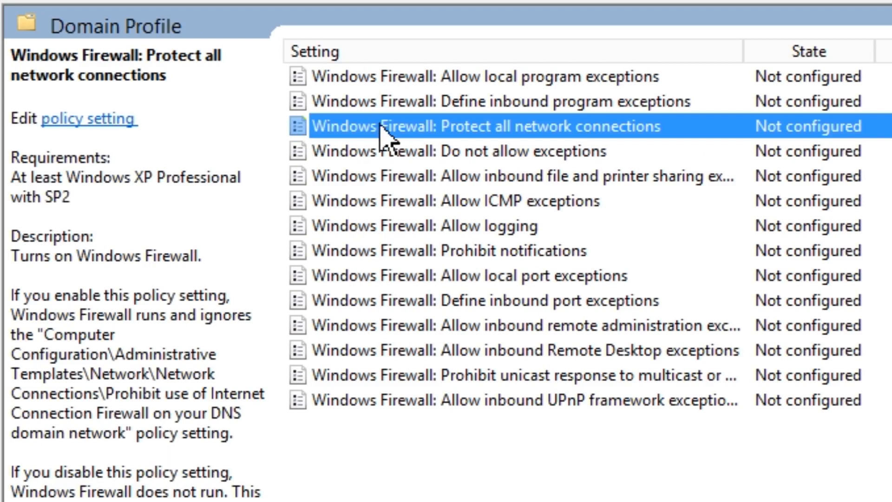
double_click(484, 126)
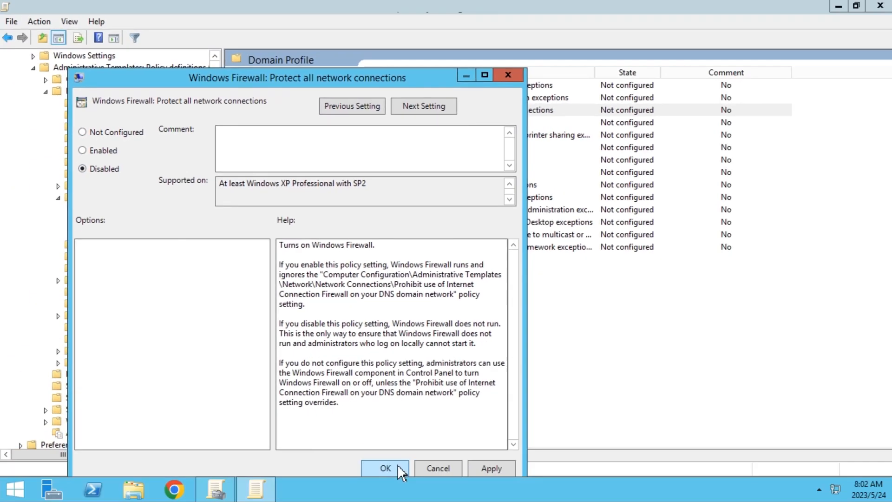
click(385, 468)
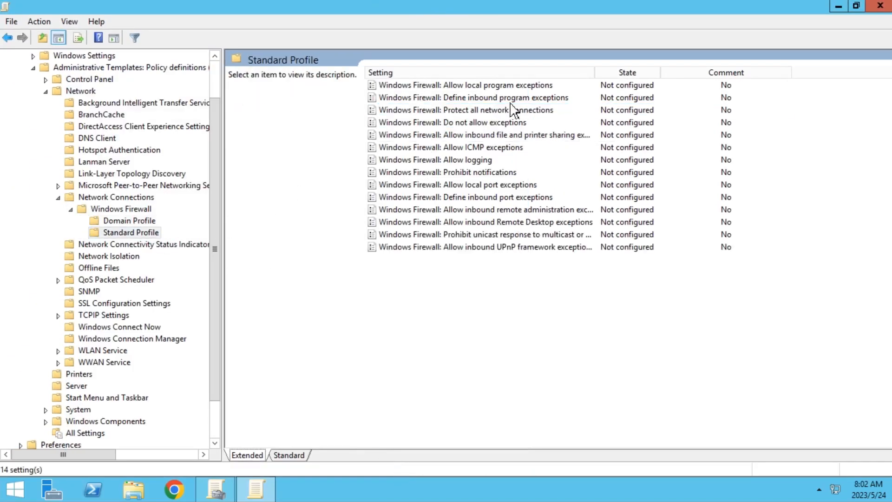
Disable Standard Profile 'Protect all network connections' and close the policy editor
double_click(466, 109)
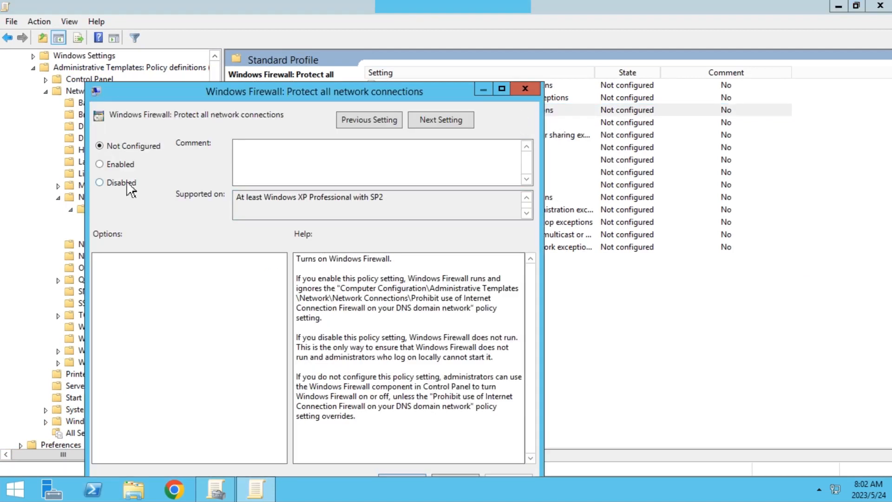
click(100, 183)
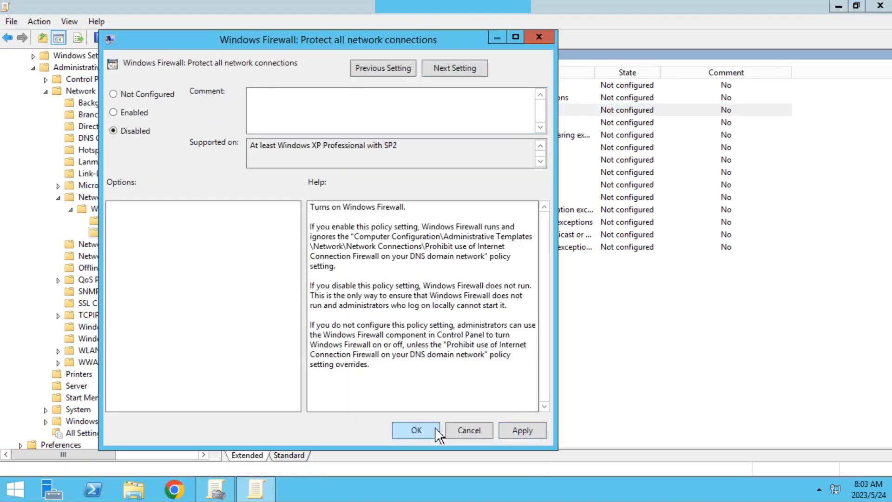
click(416, 430)
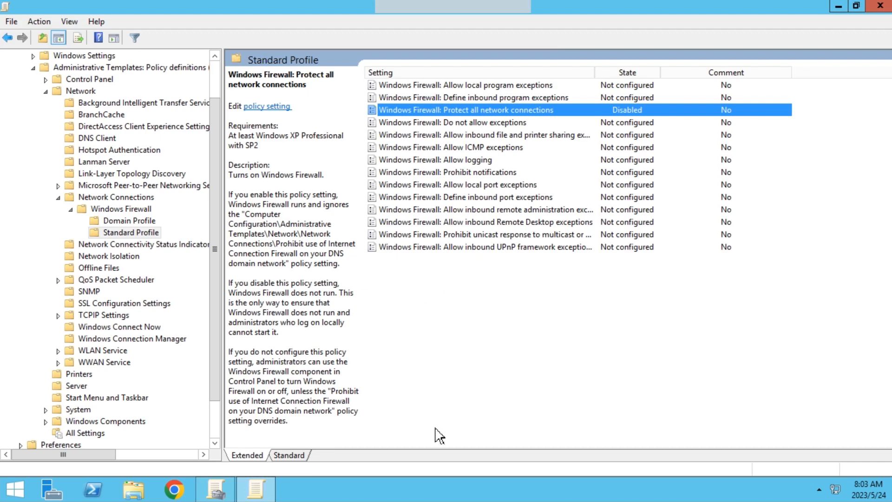
click(885, 6)
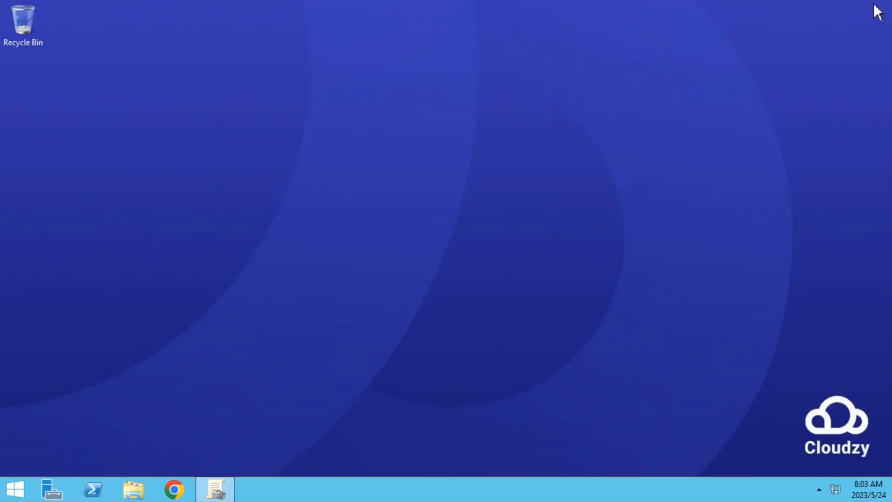
Close the Group Policy Management window and open the Start screen
click(215, 489)
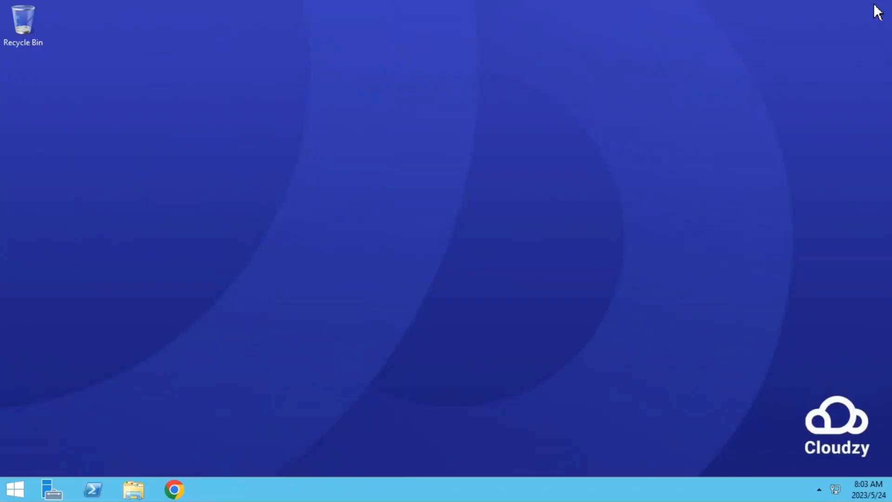
click(15, 489)
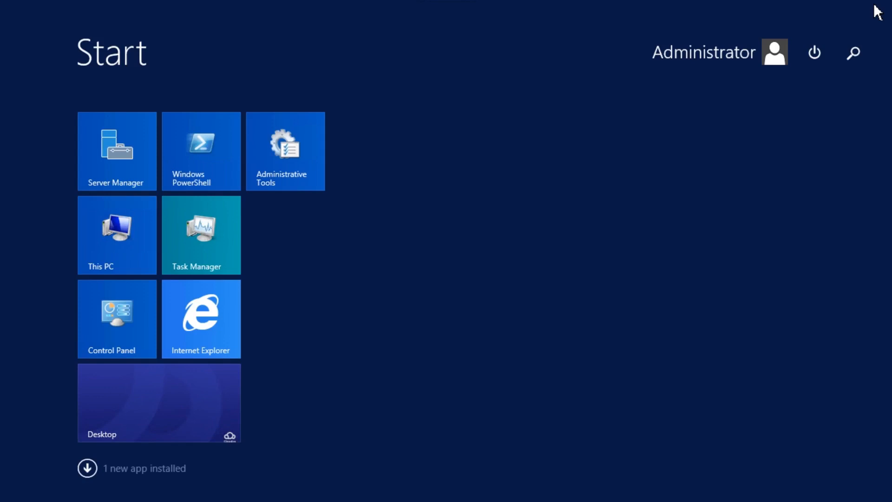
Search 'command Prompt' and run Command Prompt as administrator
text(command Prompt)
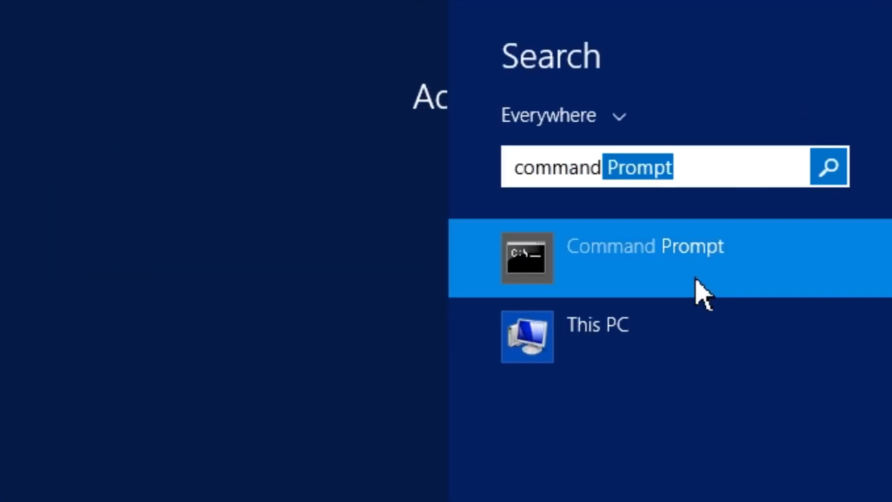
right_click(643, 246)
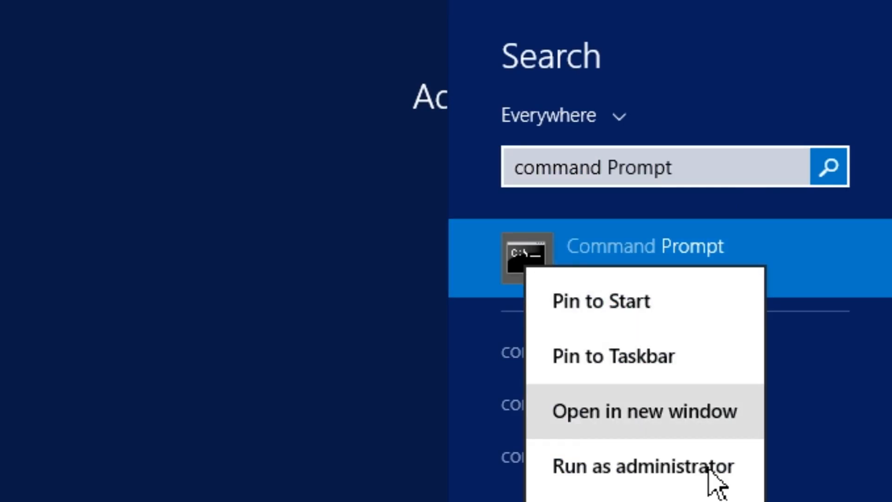
click(641, 466)
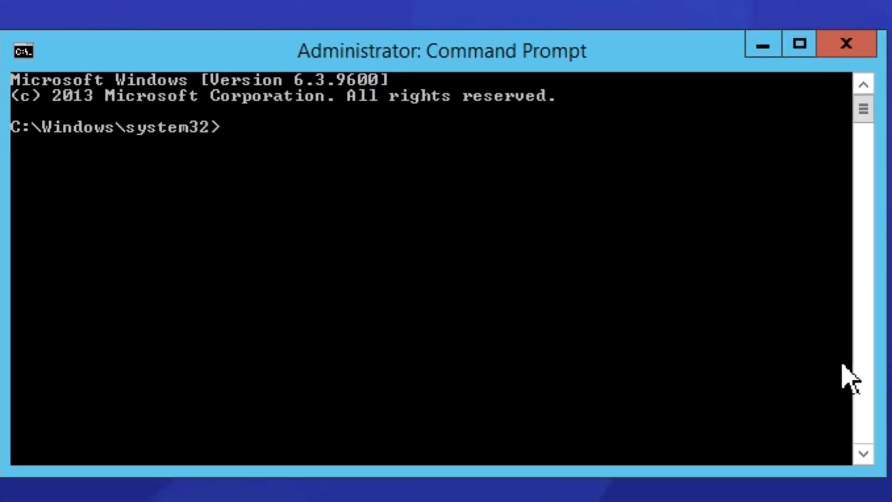
Type 'netsh advfirewall set allprofiles state off' at the elevated prompt without running it
text(netsh advfir)
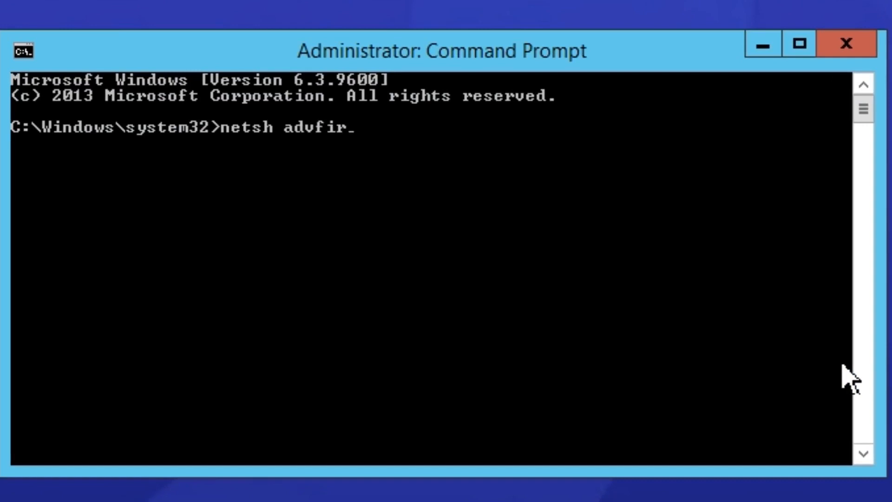
text(ewall set allpr)
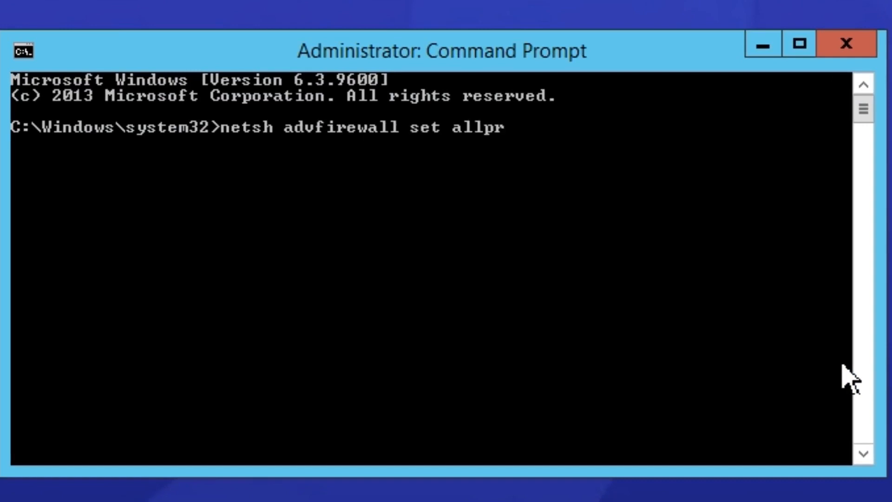
text(ofiles state)
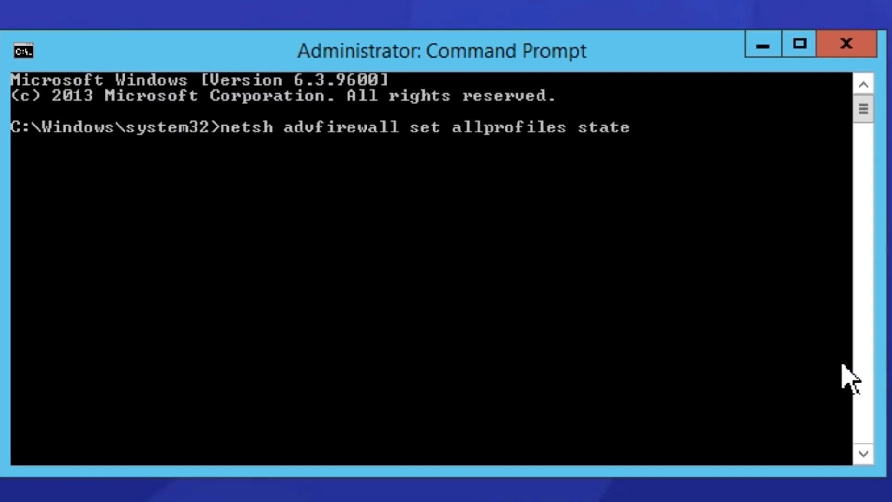
text(off)
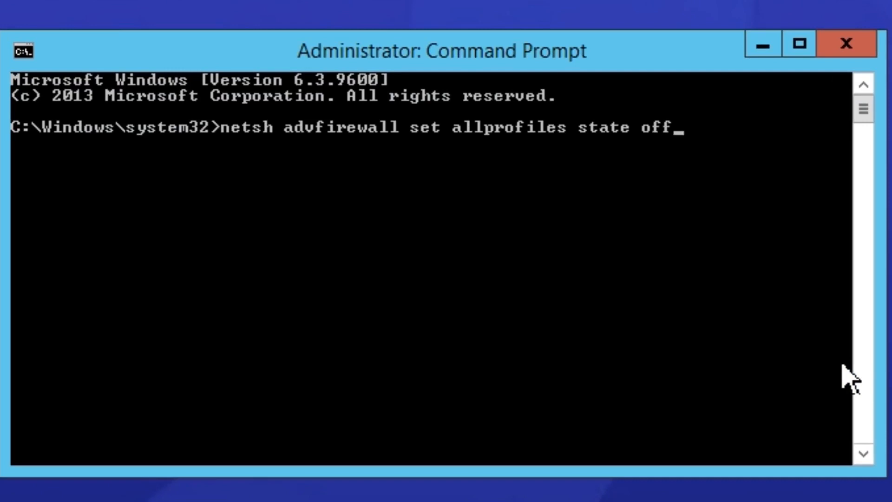